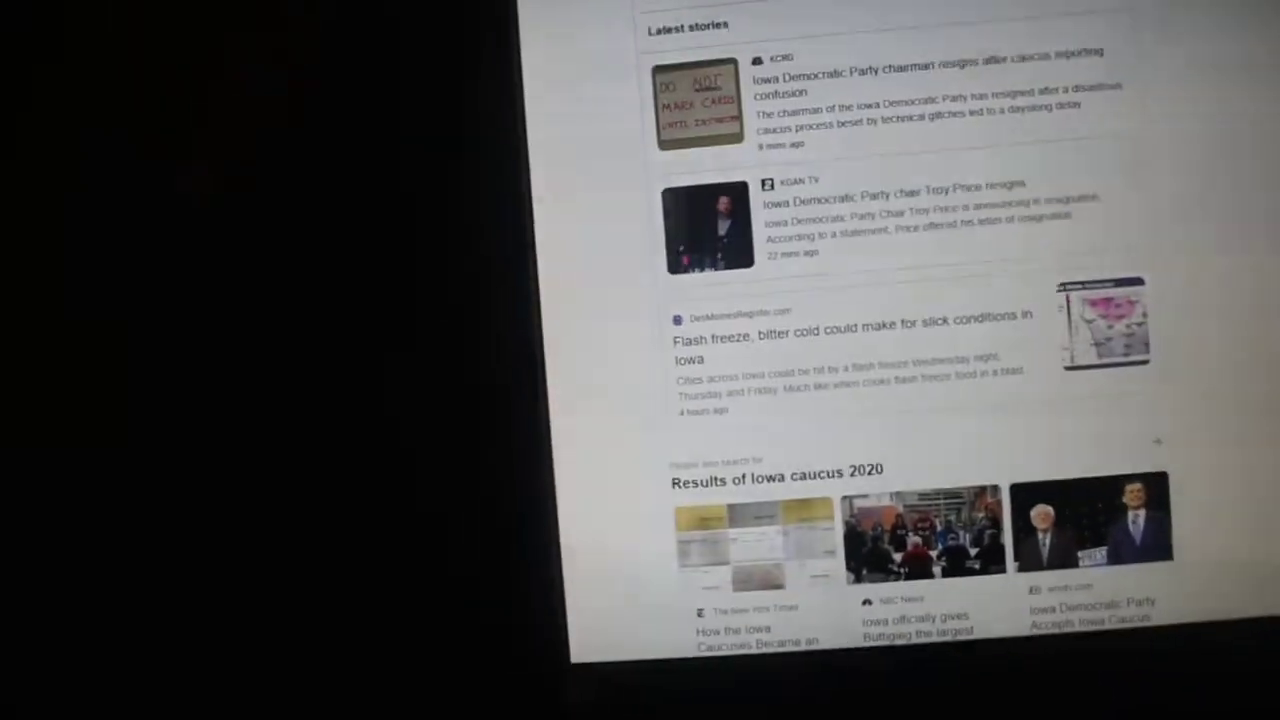
scroll("down", 3)
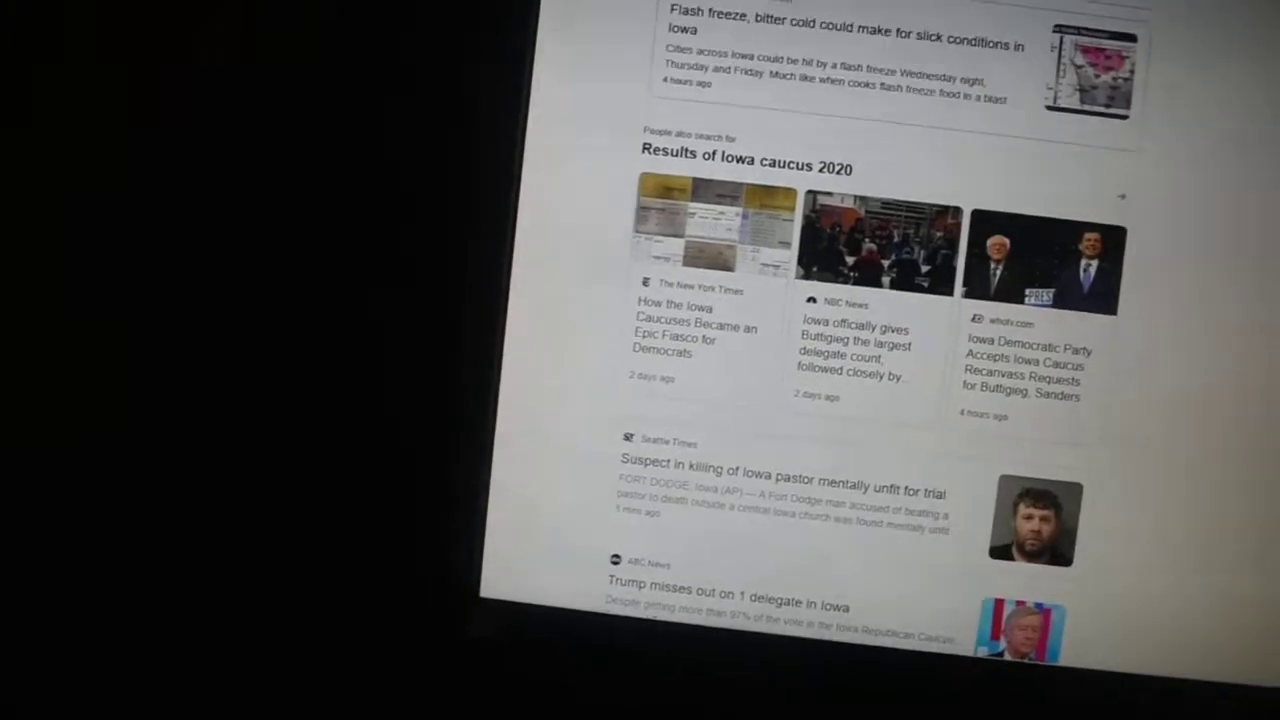
scroll("down", 3)
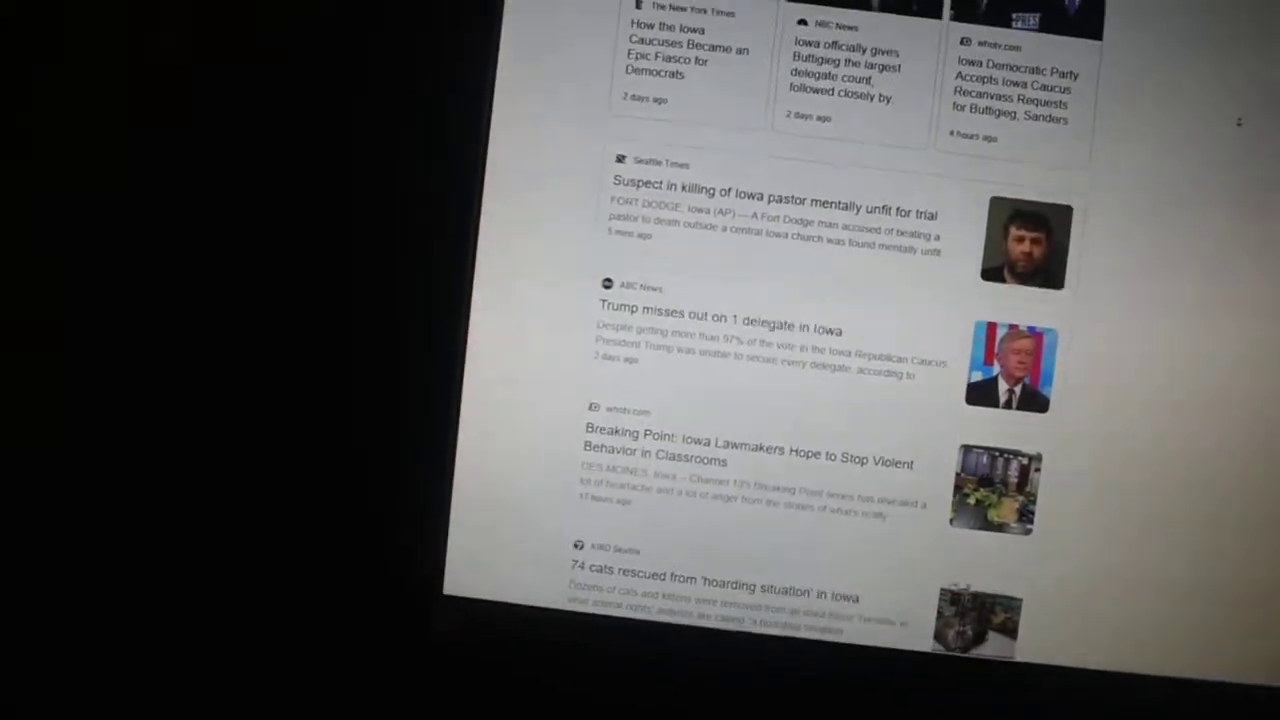
scroll("down", 3)
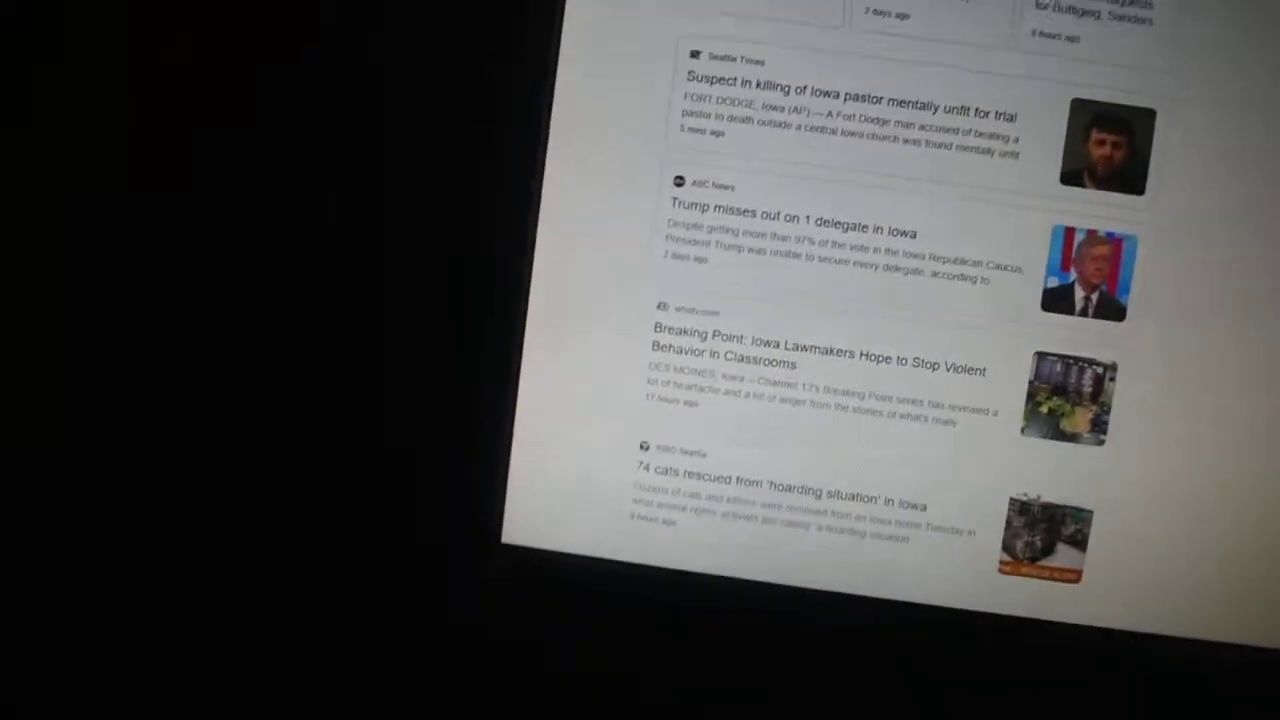
scroll("up", 3)
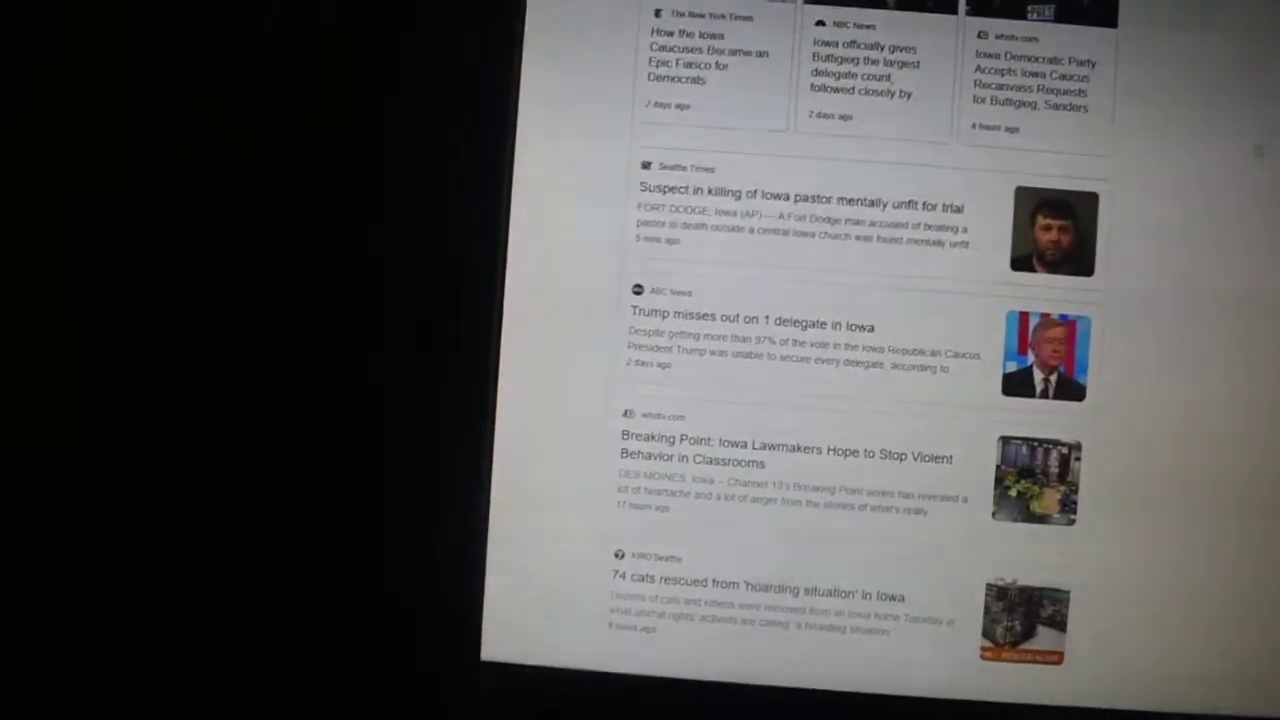
scroll("down", 3)
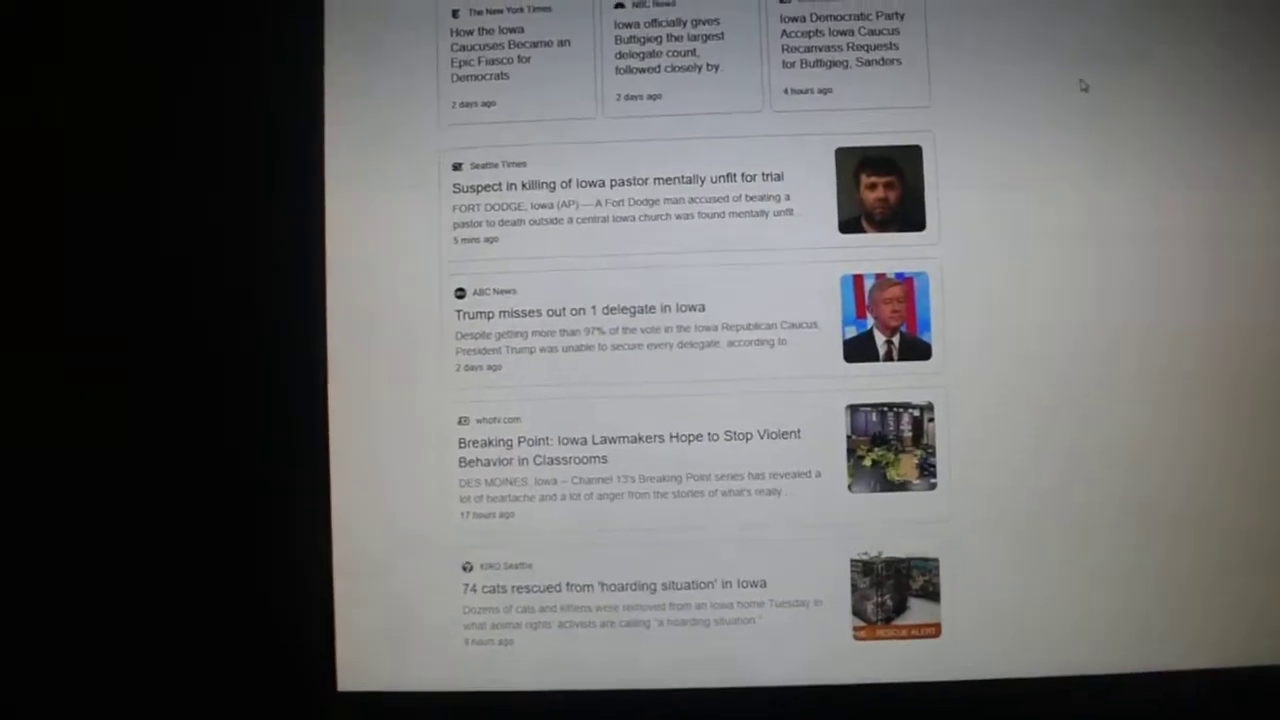
scroll("down", 3)
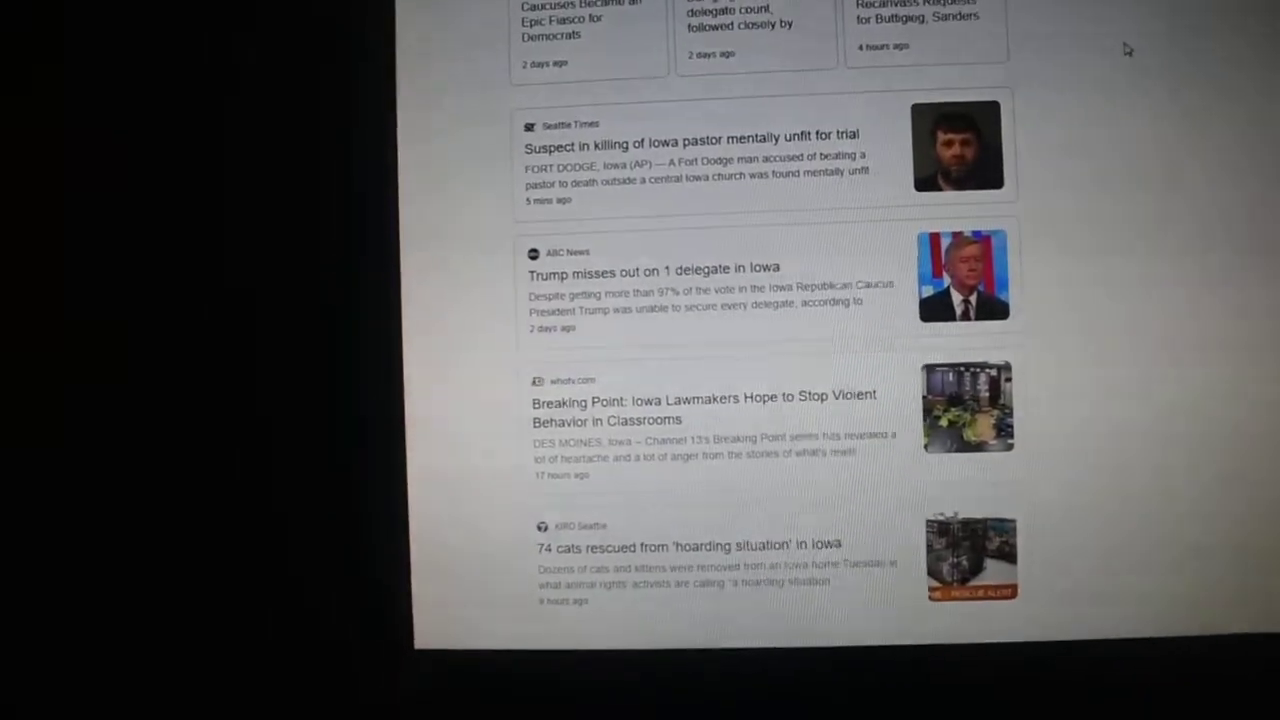
scroll("up", 3)
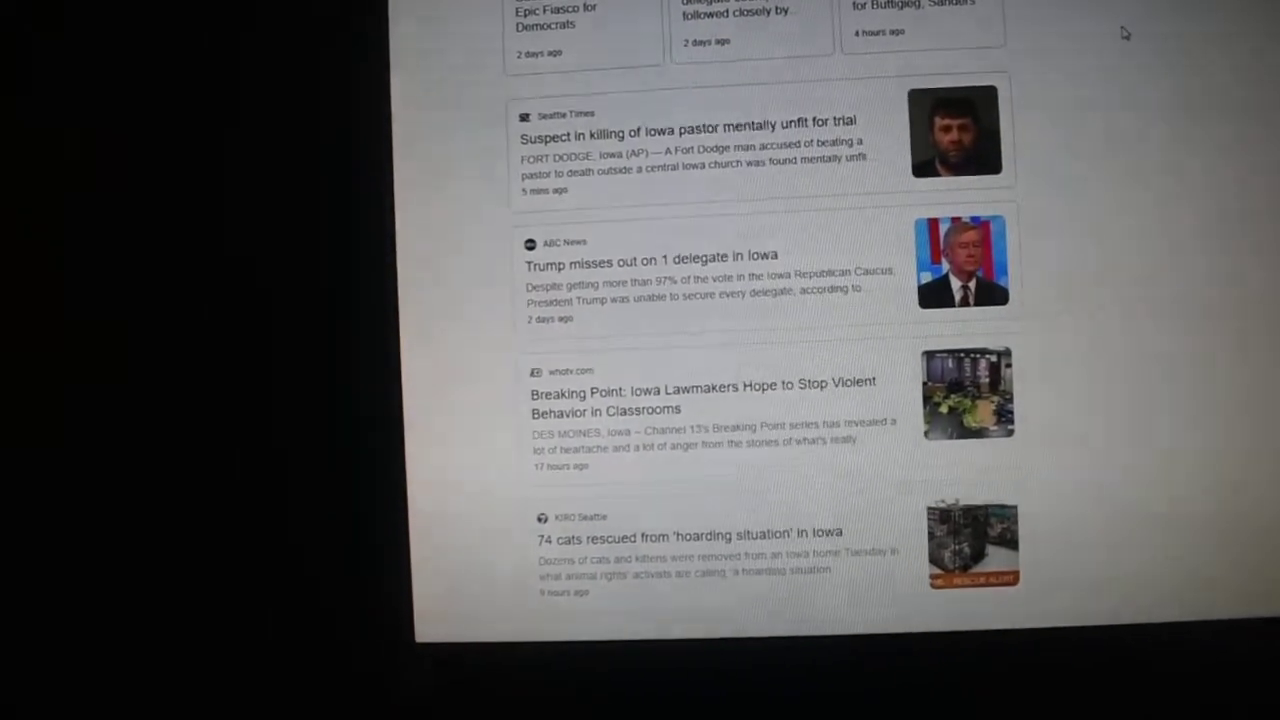
scroll("up", 3)
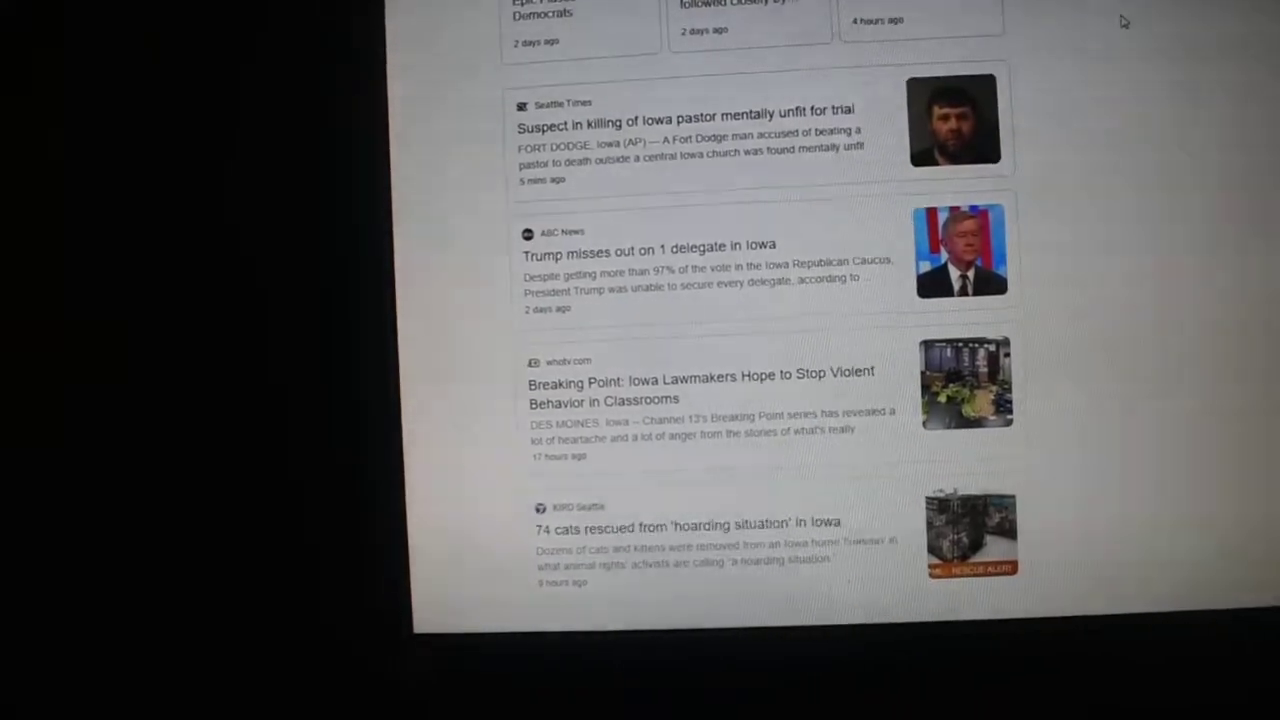
scroll("up", 3)
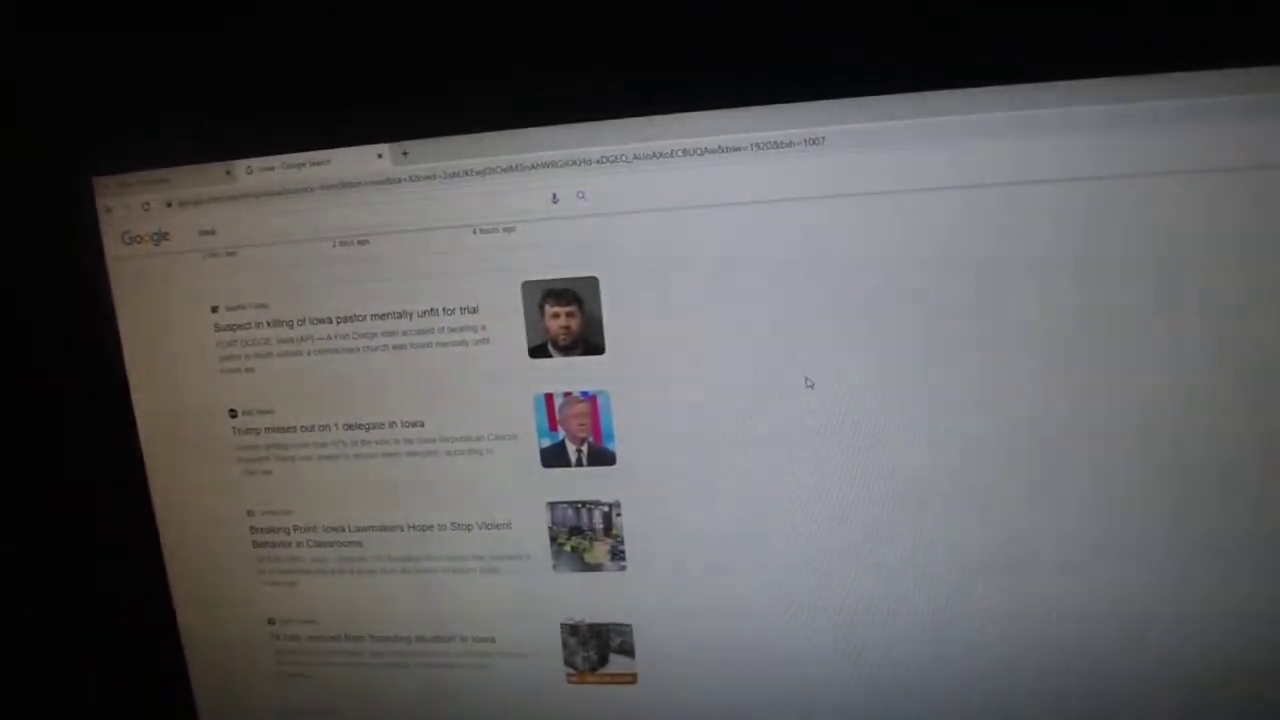
scroll("down", 3)
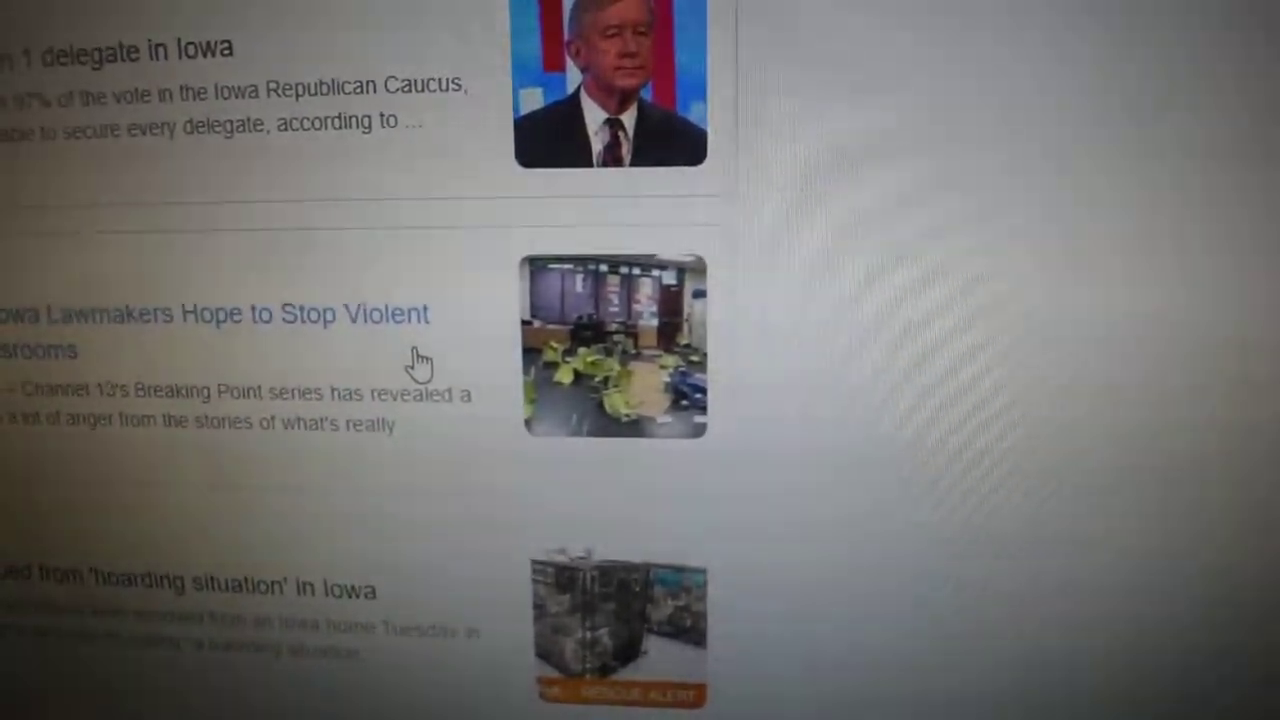